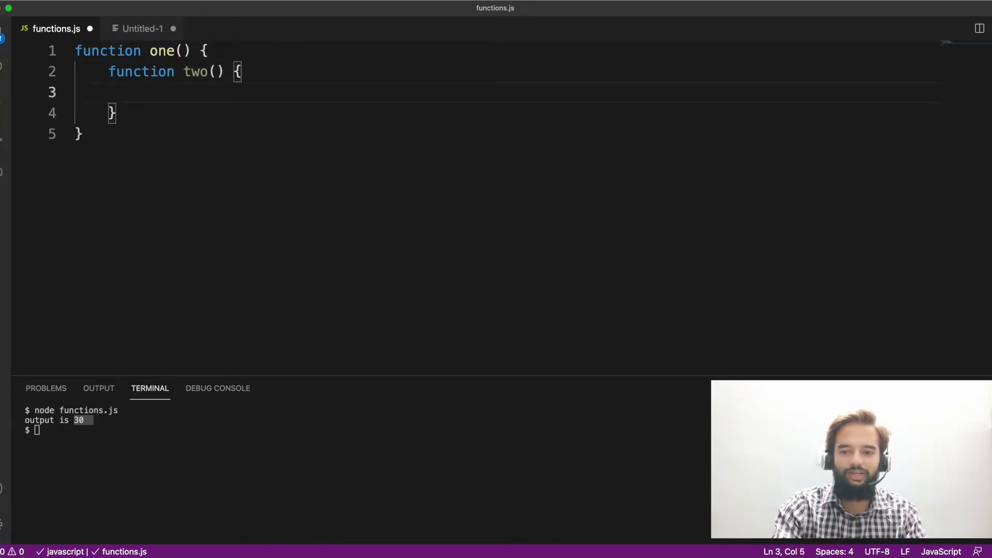
Draft a nested function three inside one, then select it for removal
type("function t() {")
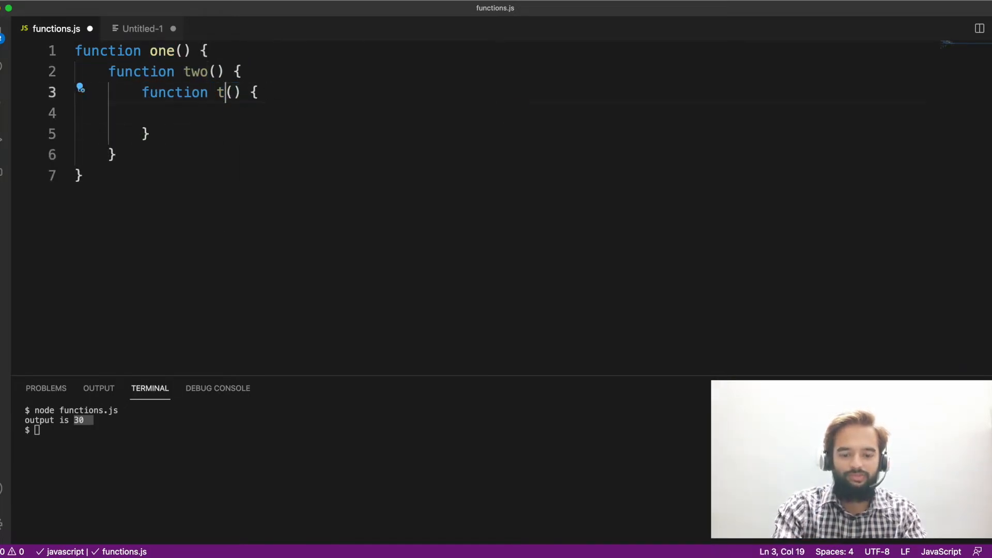
type("hree")
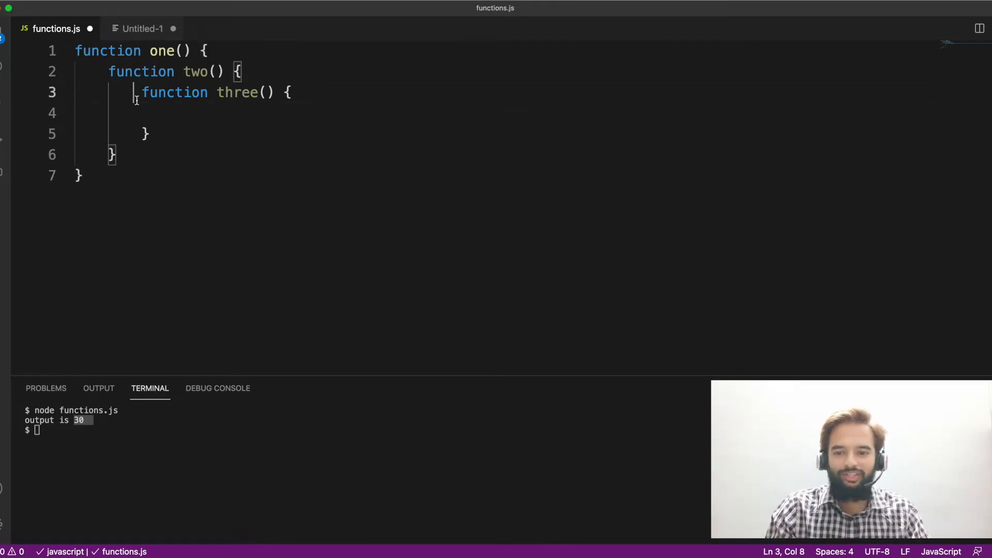
left_click_drag(134, 91, 156, 133)
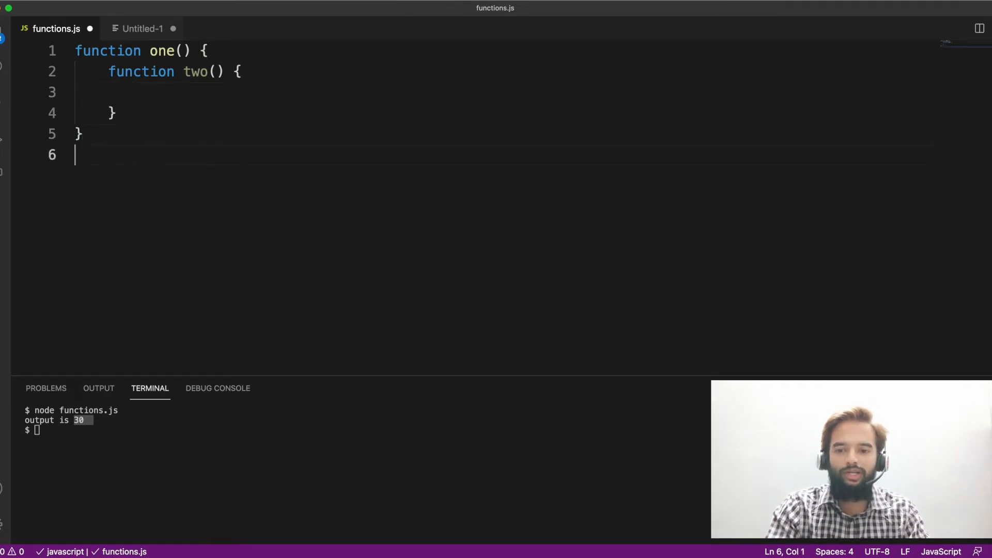
Have one log 'Welcome to uncommon geeks', call one(), and run it in the terminal
type("one()")
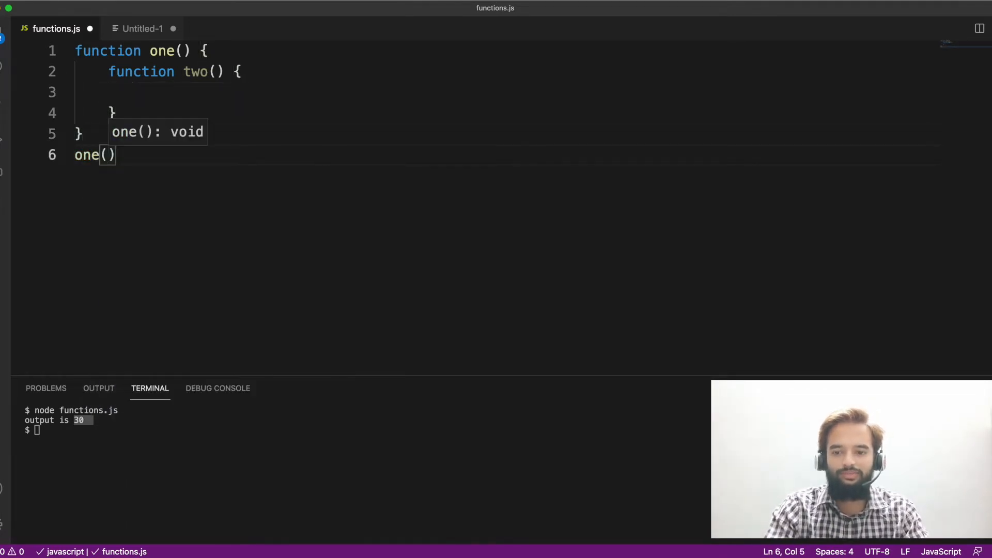
type("log")
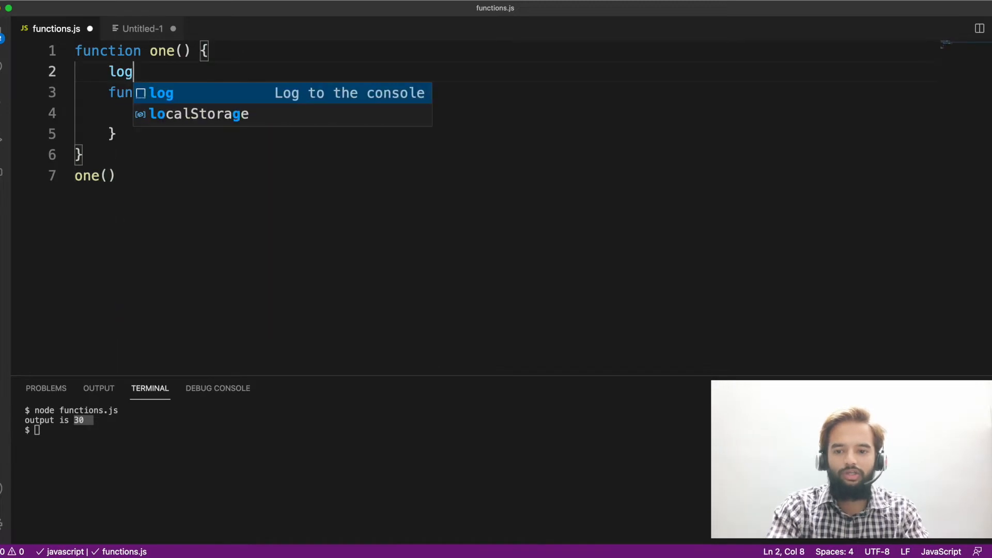
type("console.log('Welc');")
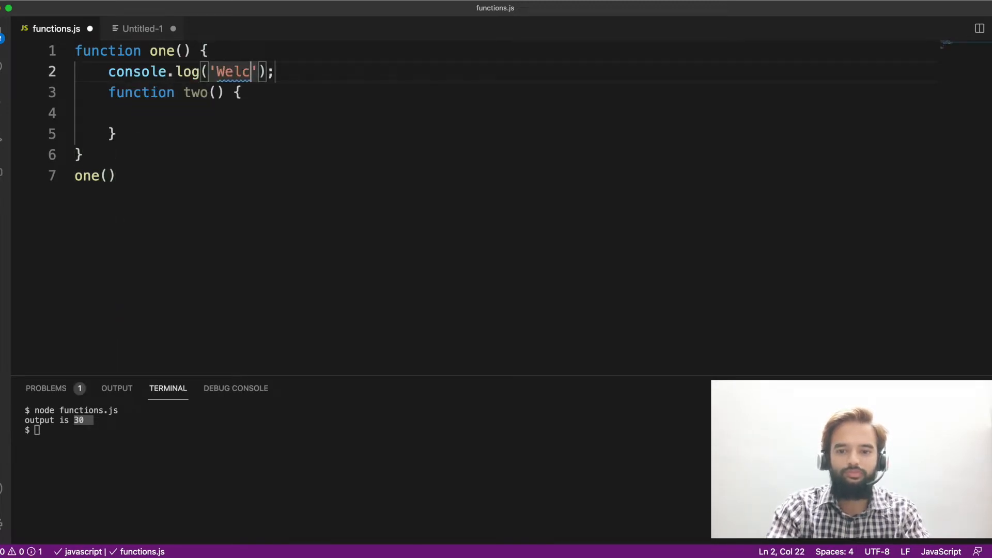
type("ome to uncomm")
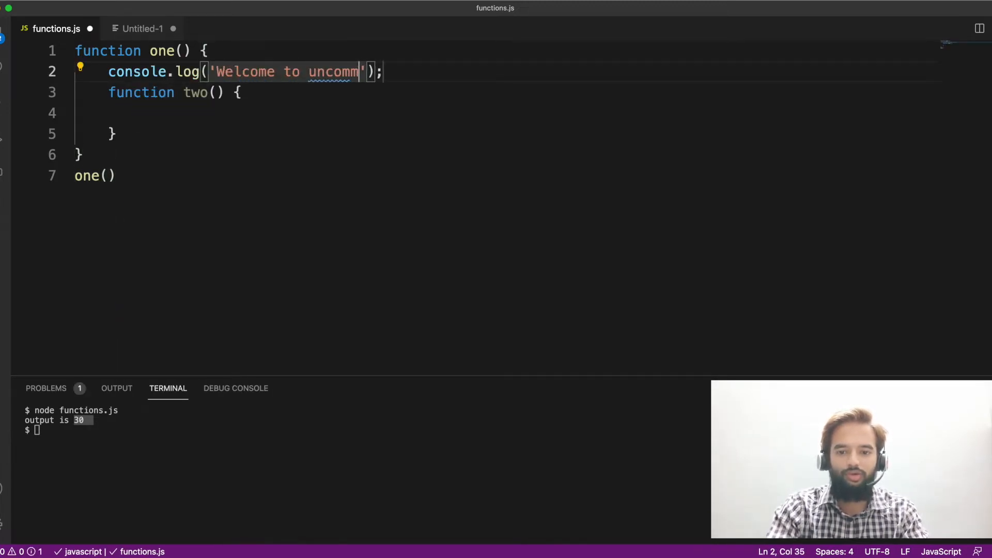
type("on geeks")
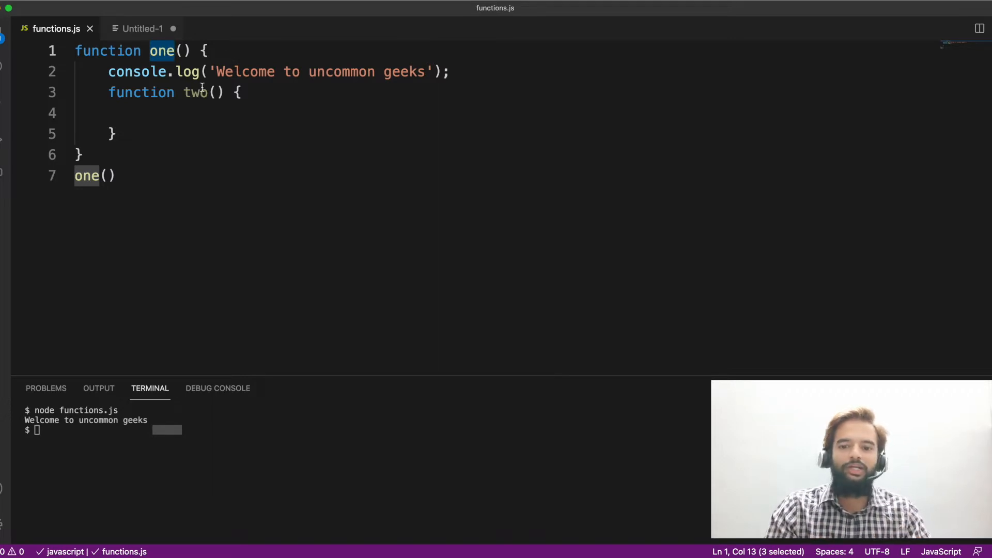
double_click(196, 92)
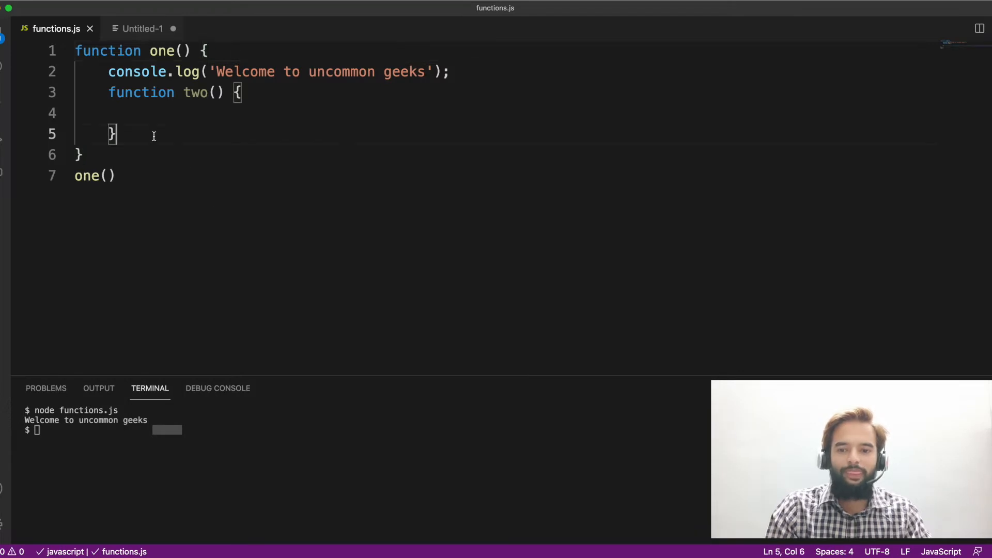
Return two from one and store the call in 'const output = one();'
key("Enter")
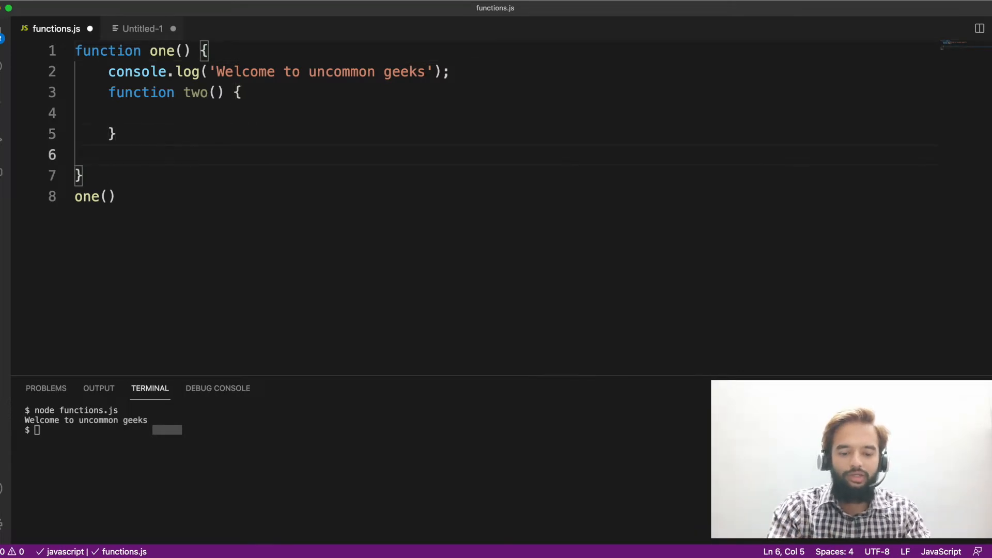
type("return two")
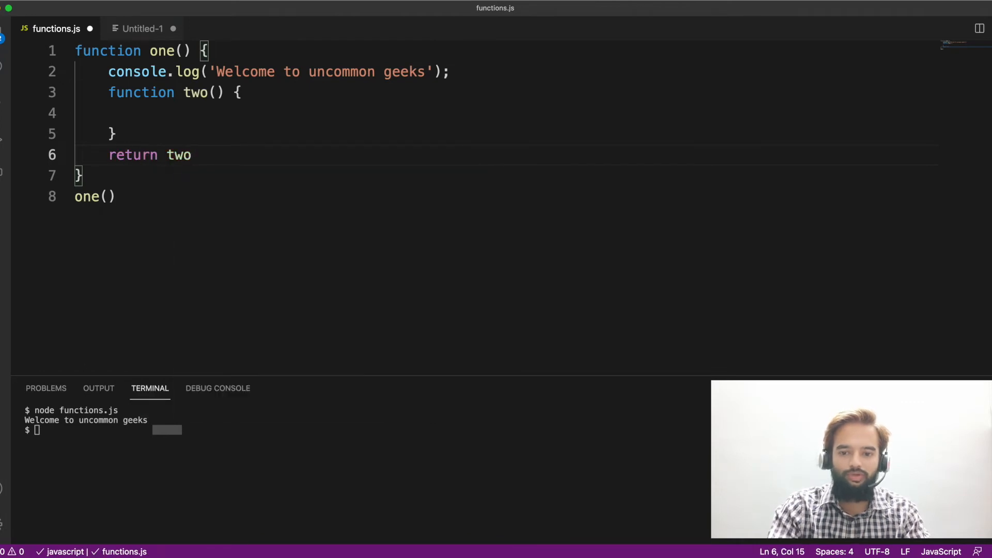
double_click(86, 197)
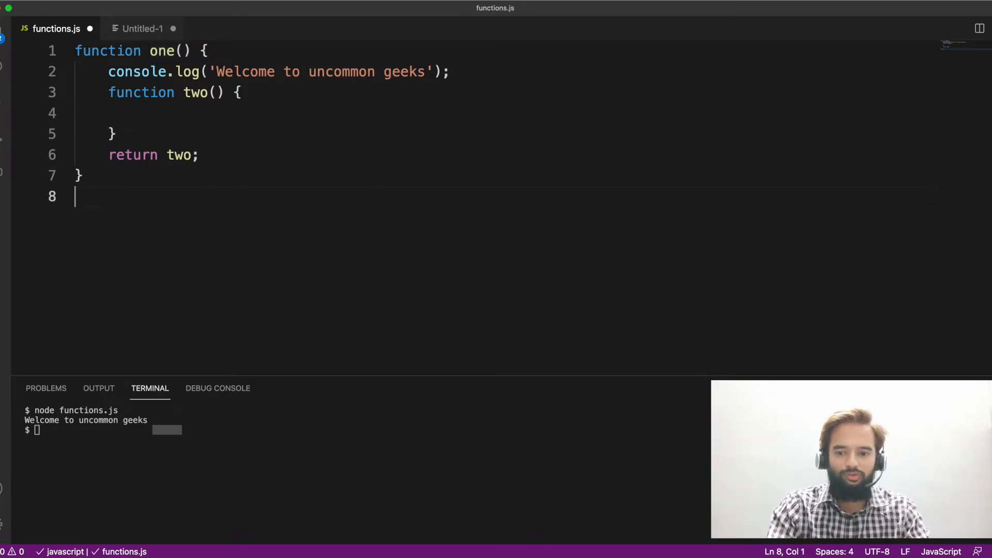
type("const output = one();")
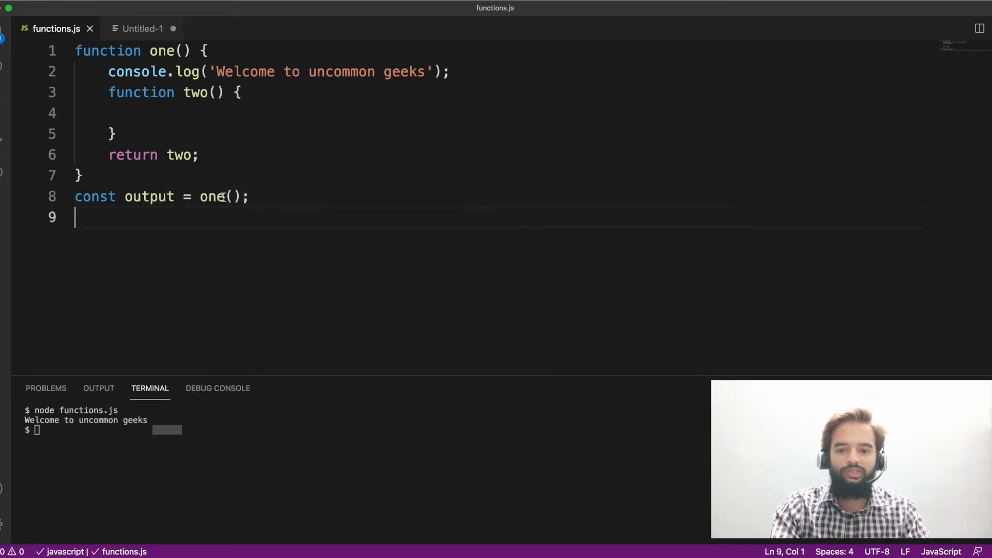
Highlight two in the return and its declaration to relate them to output
double_click(179, 155)
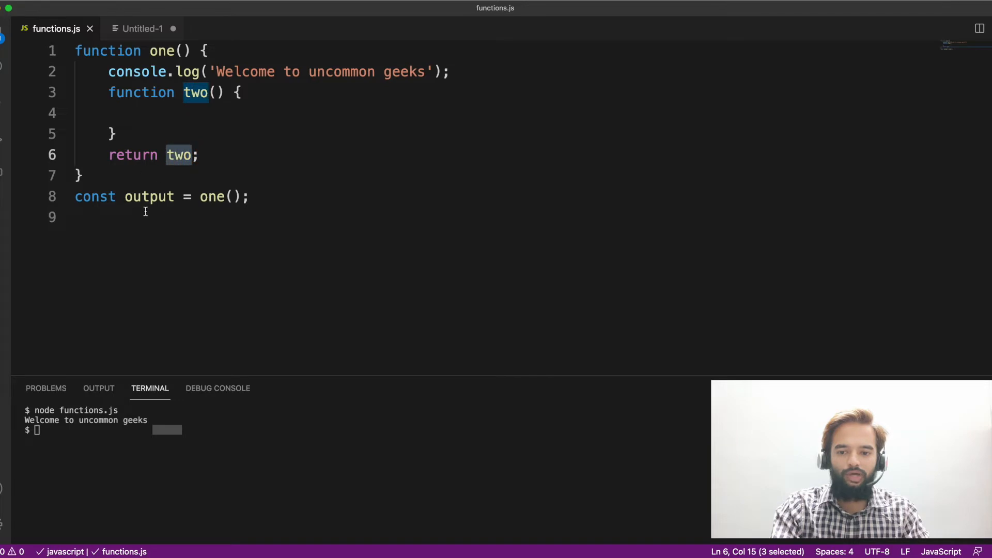
double_click(195, 92)
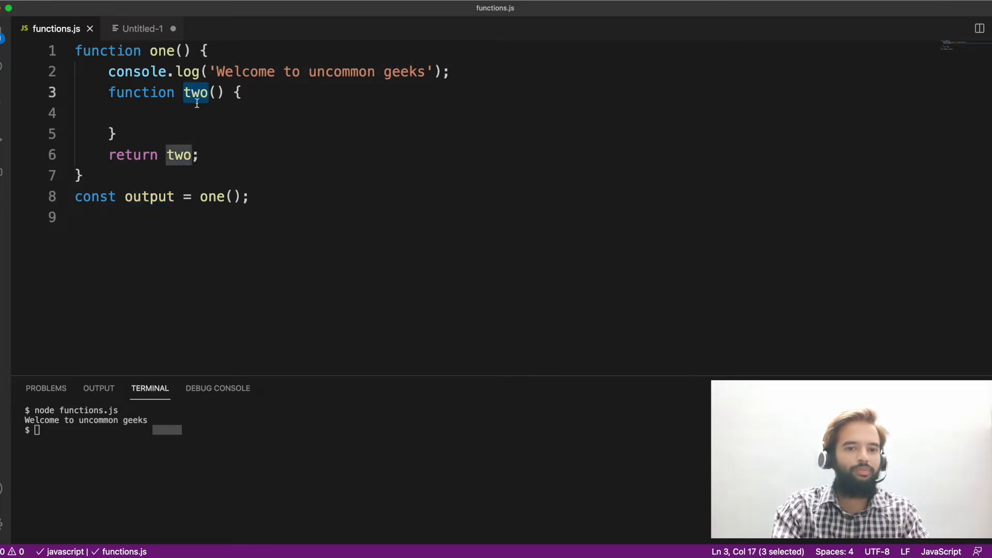
type("outer function")
left_click(506, 217)
type("output(")
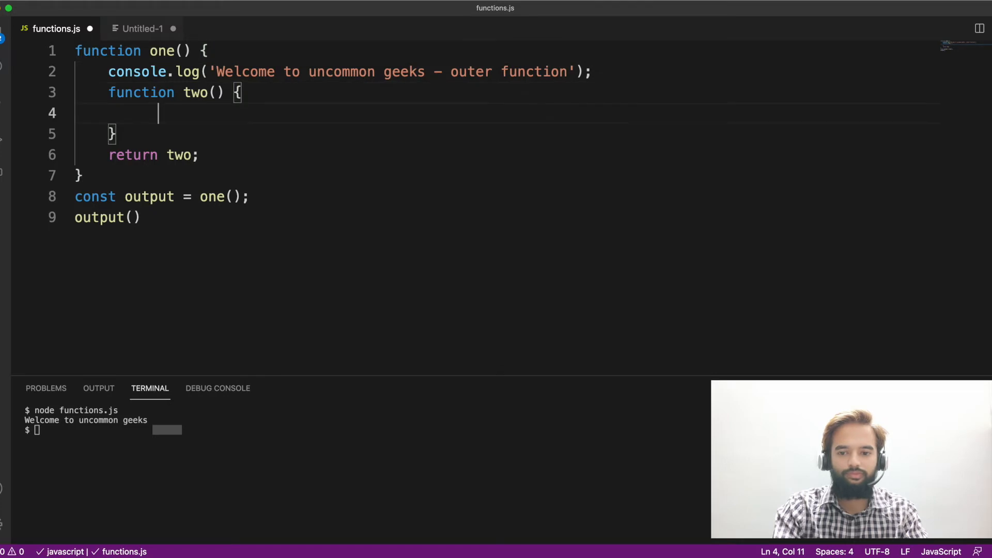
Log 'Welcome to uncommon geeks - inner function' inside two and highlight one in the output assignment
type("console.log('Welcome to uncommon geeks - inn function');")
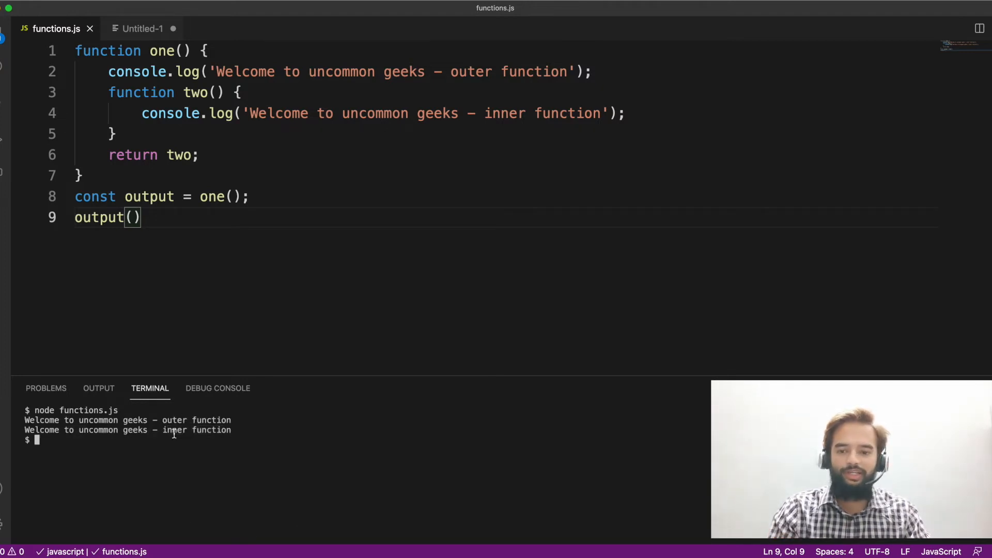
double_click(212, 197)
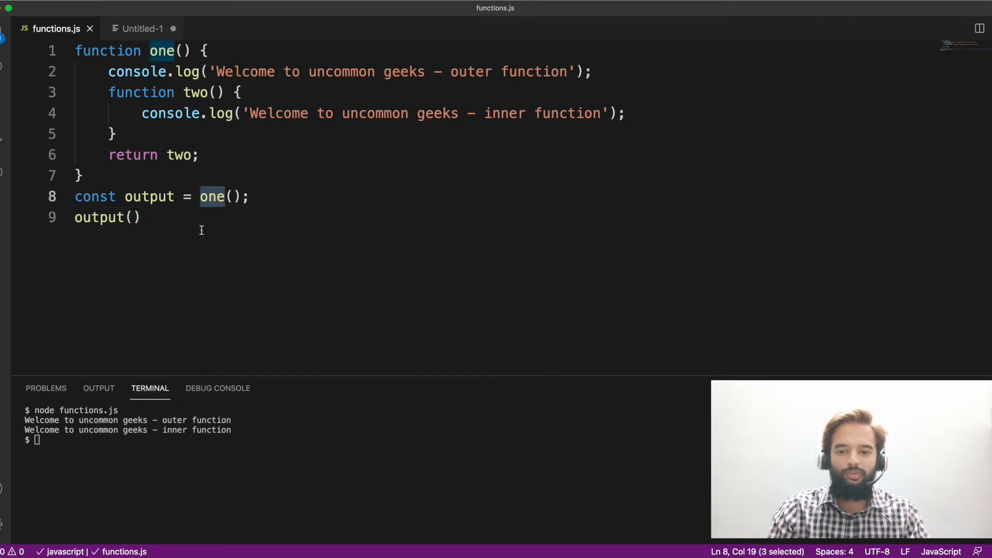
mouse_move(211, 197)
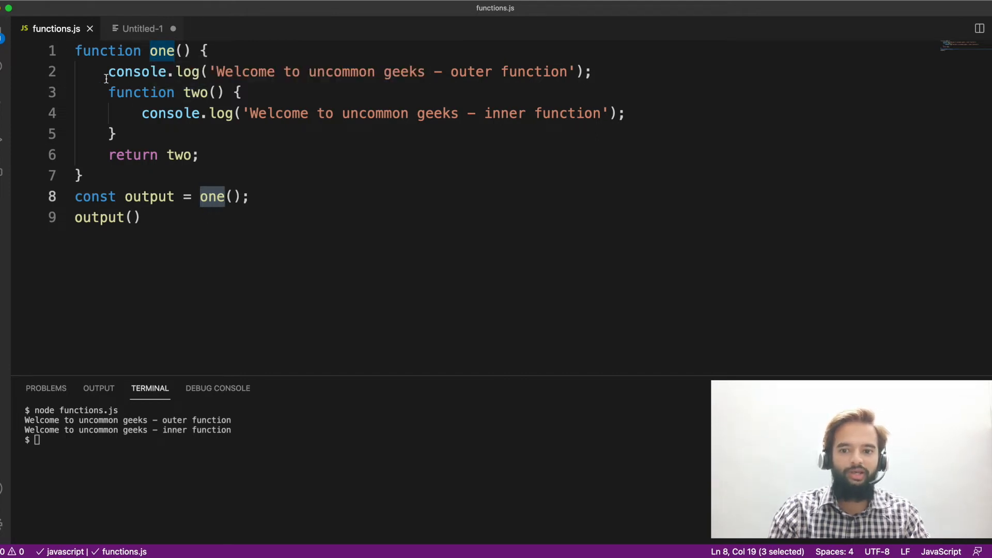
Highlight the outer log, the whole inner function two, and the output call to trace the run
left_click_drag(107, 71, 342, 71)
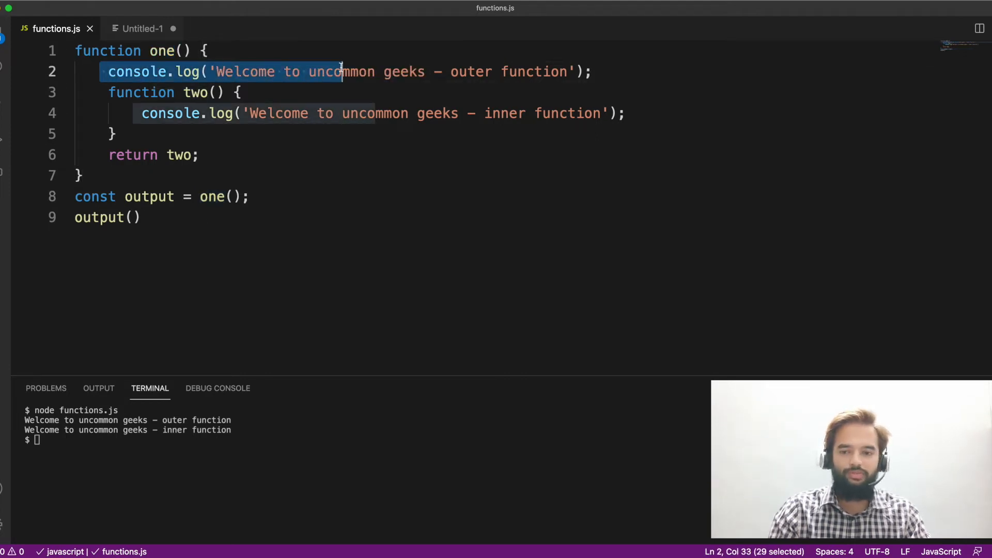
left_click(96, 92)
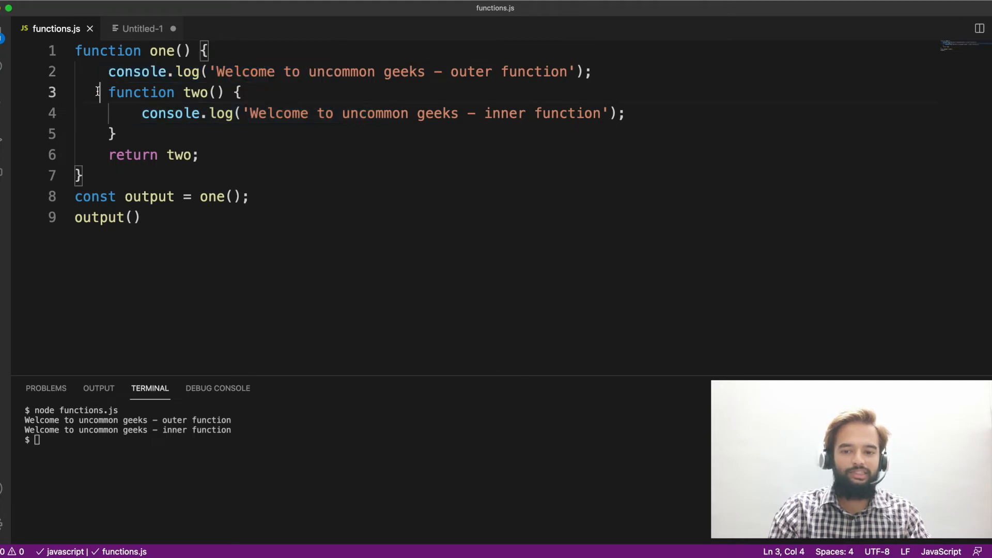
left_click_drag(96, 92, 116, 133)
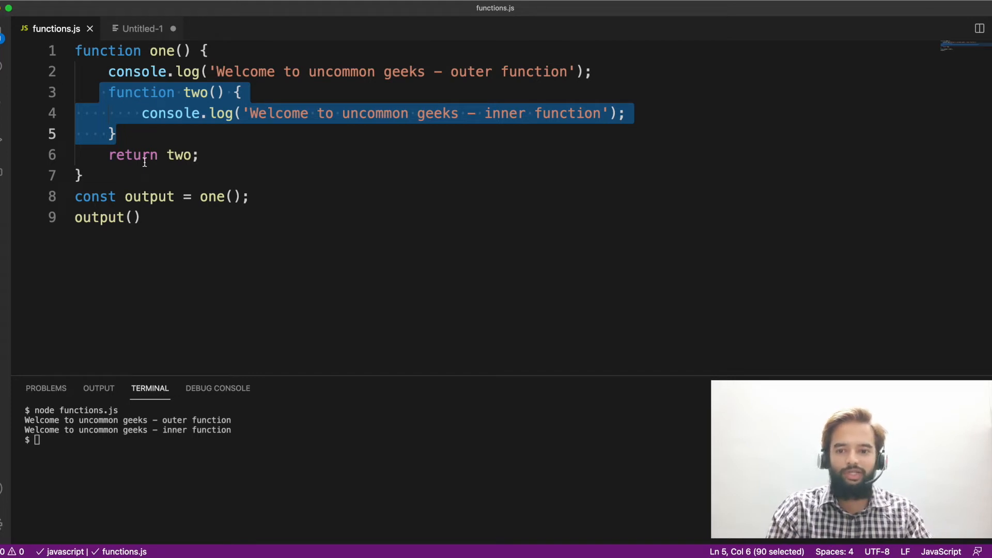
double_click(196, 92)
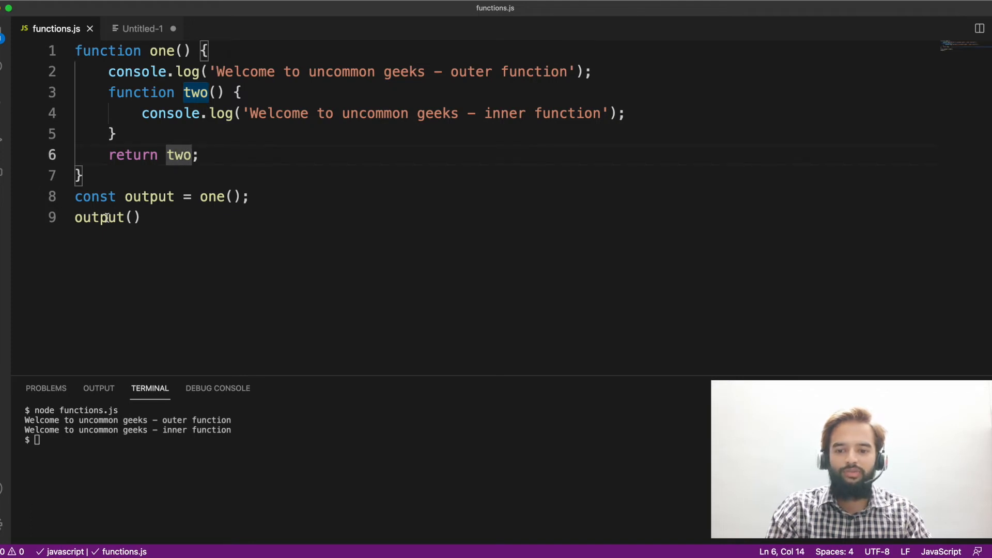
double_click(149, 196)
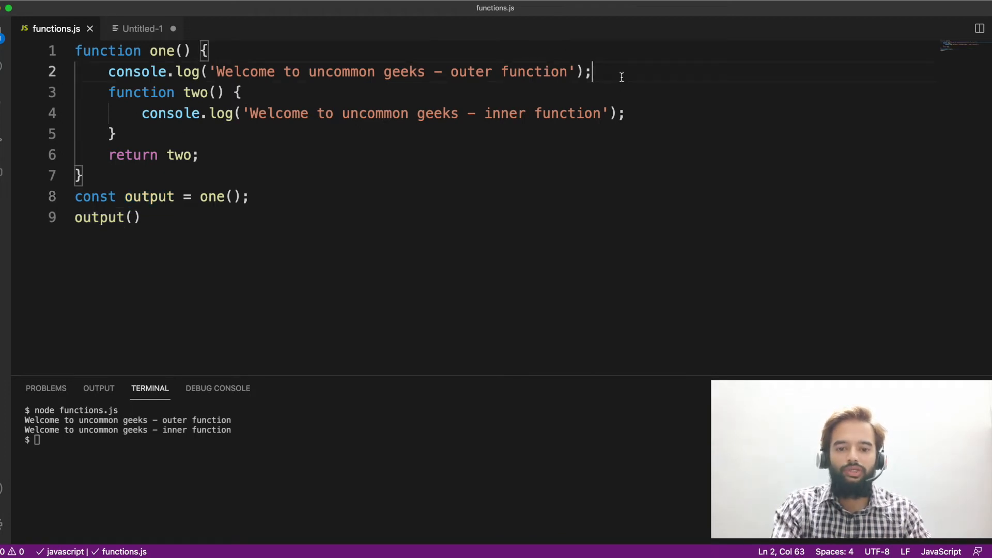
Replace the outer log with const count = 10 inside one
type("const")
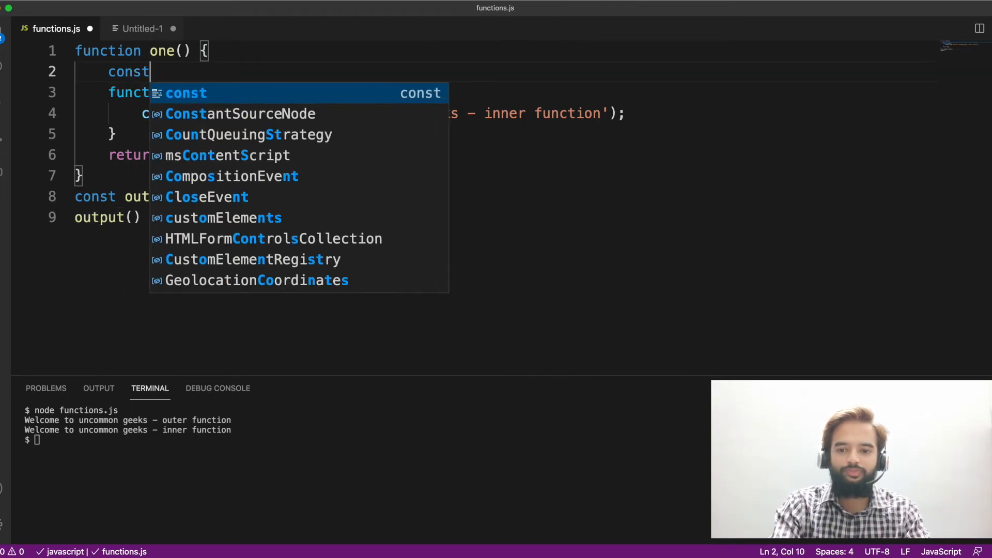
type("co")
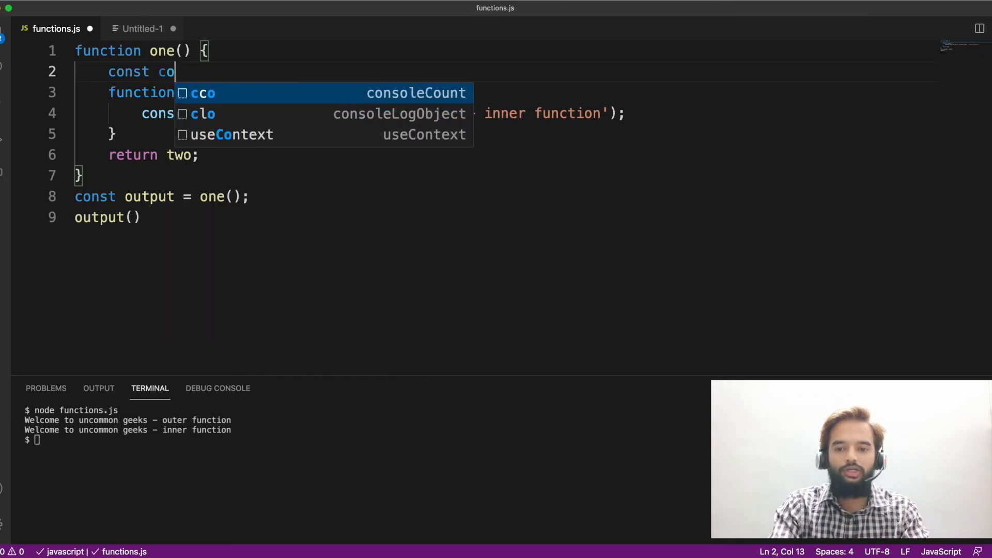
type("unt =")
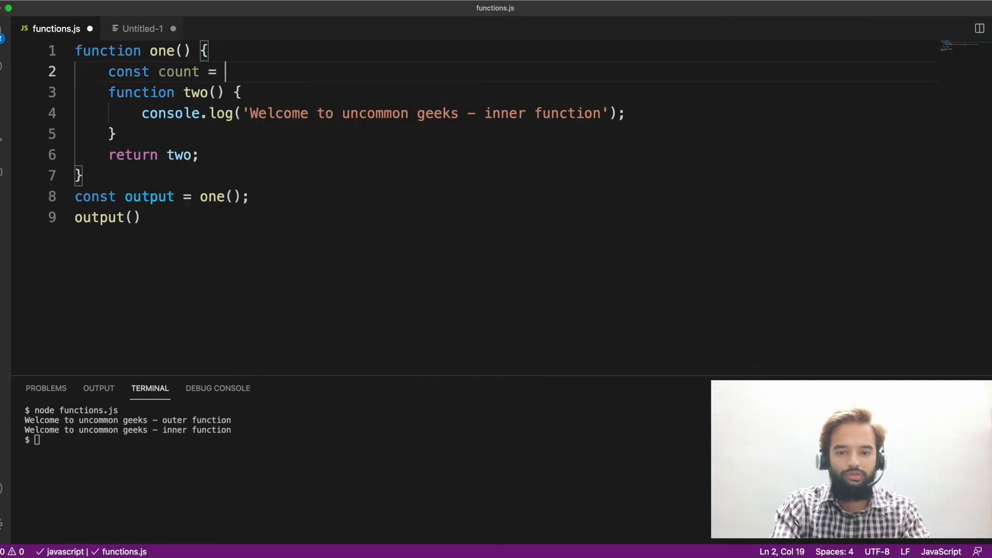
type("10")
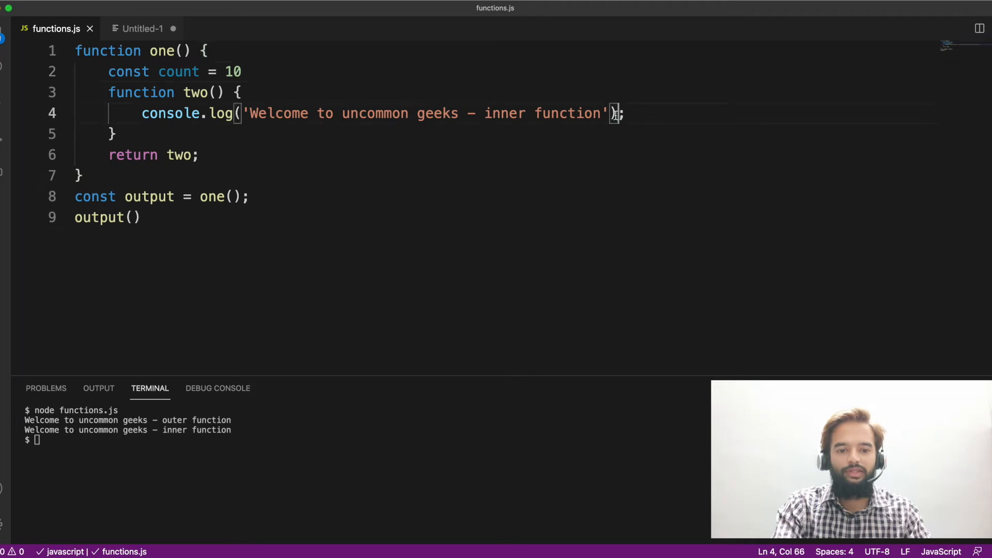
type("\" \"")
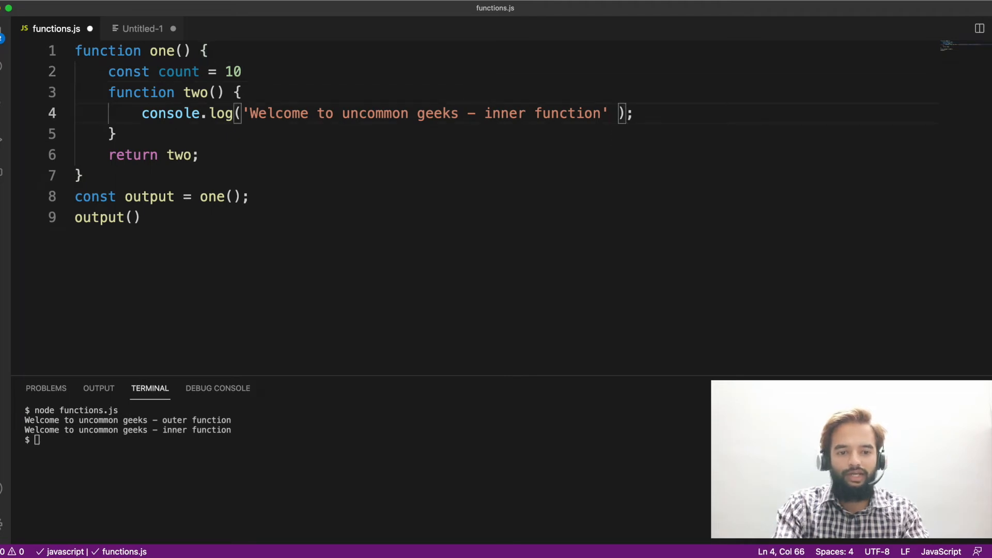
Make two log 'Value of count is ' + count and rerun node functions.js to print 10
type("+ count")
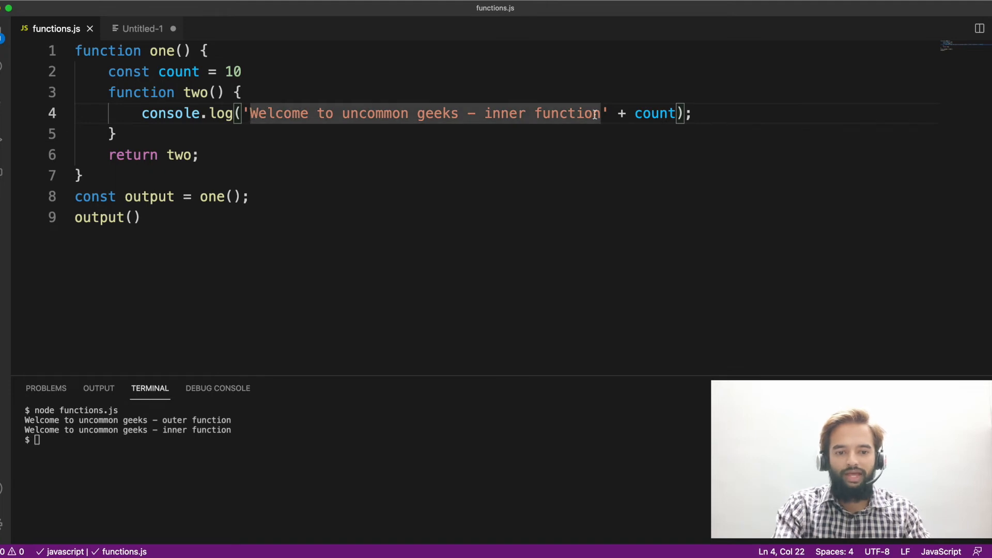
type("Value of c' + count);")
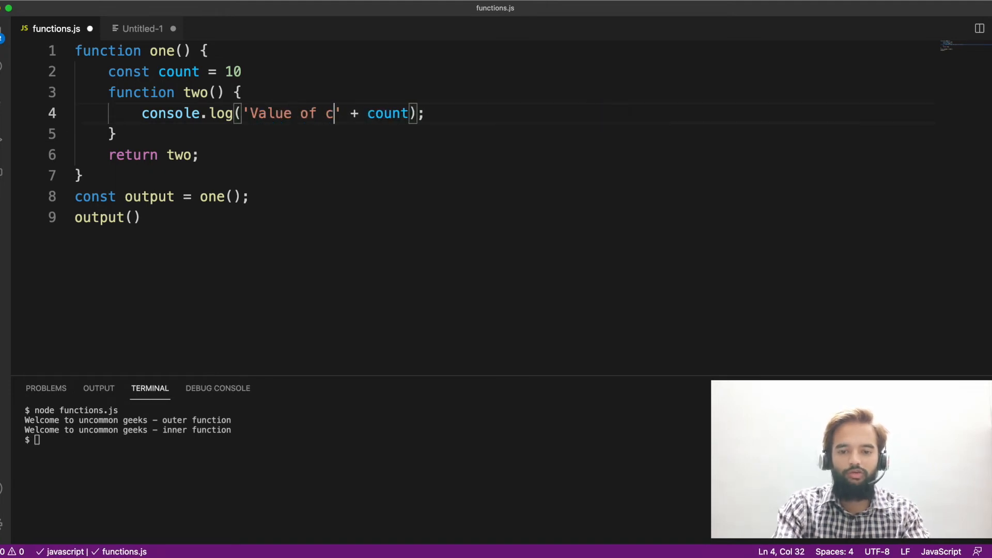
type("ount i")
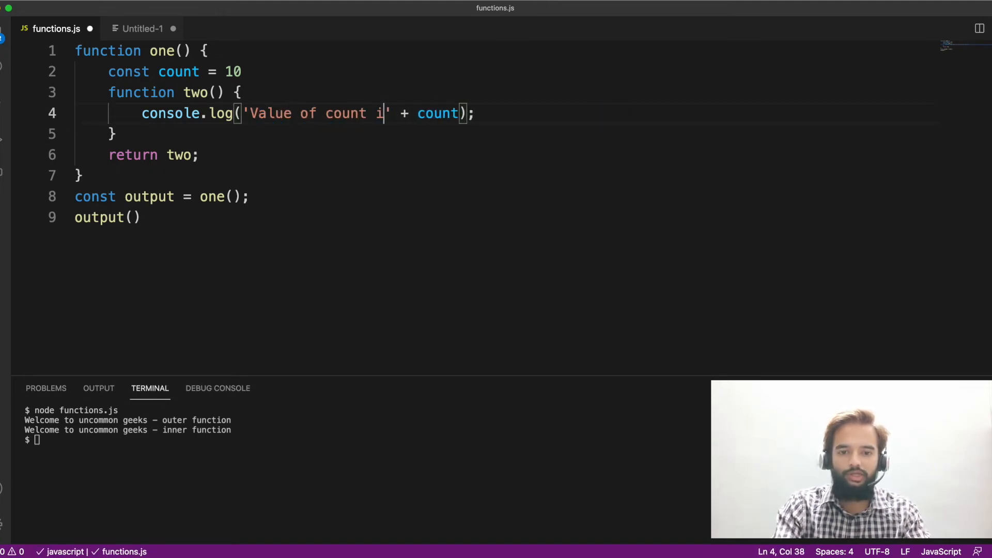
type("s")
left_click(359, 439)
type("node functions.js")
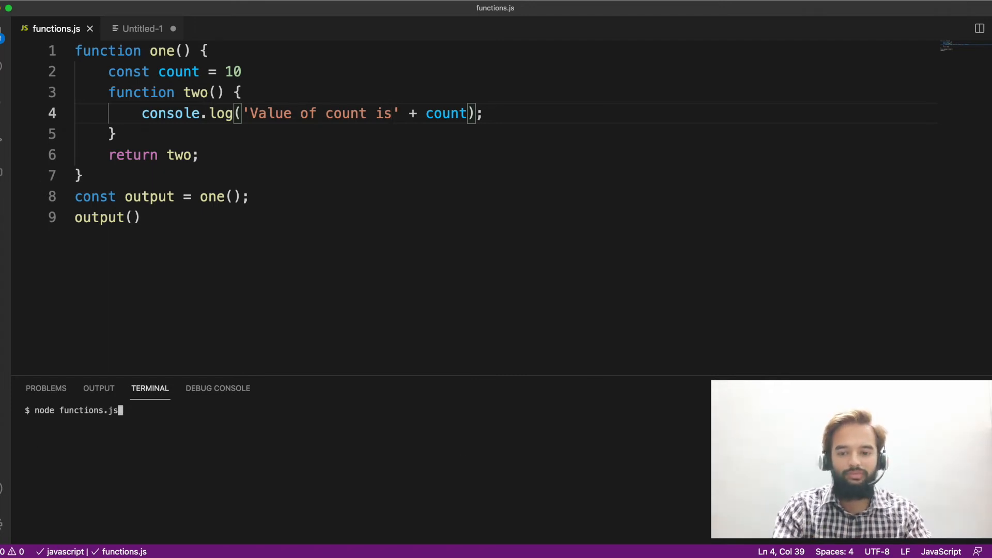
key("enter")
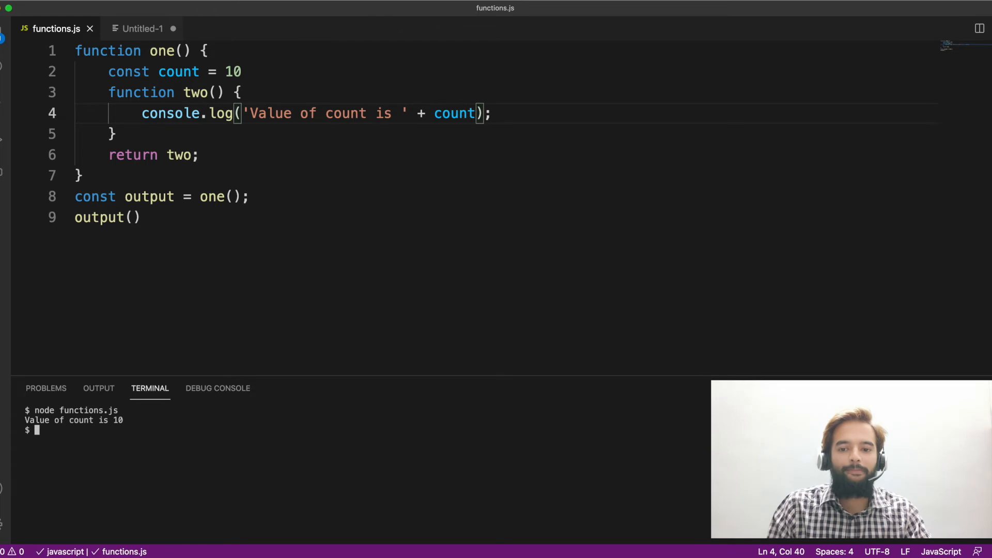
Highlight count and nested two in the code, then switch to the Untitled-1 closure note
double_click(162, 50)
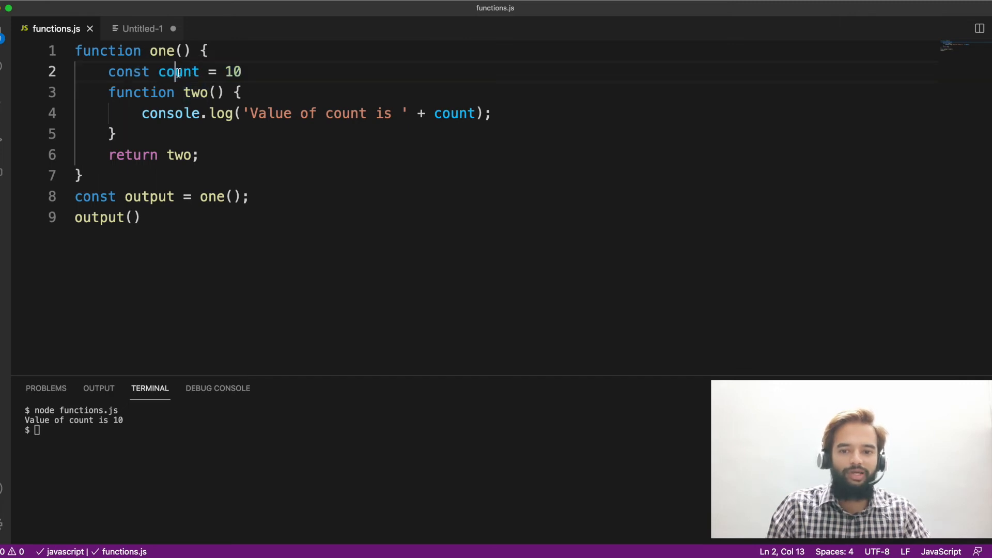
double_click(179, 72)
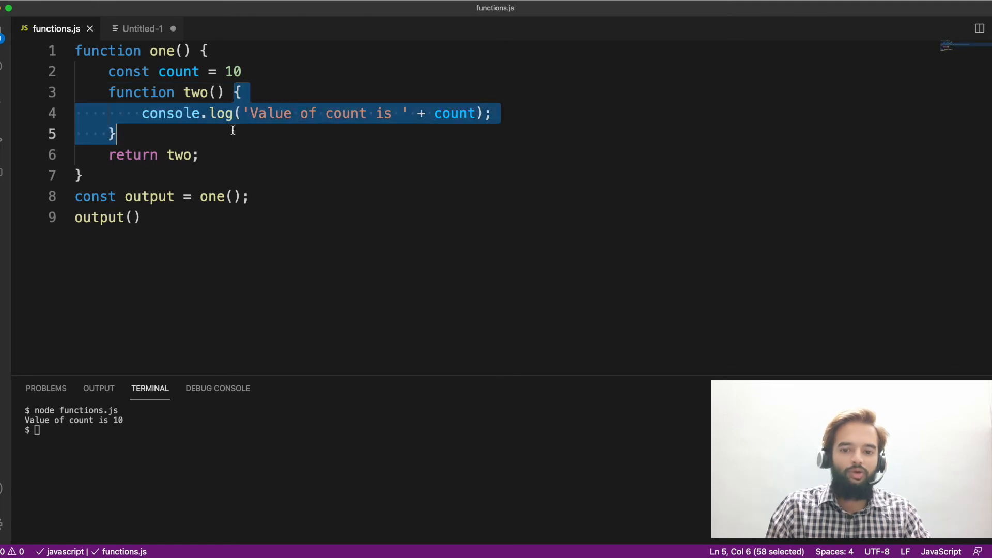
double_click(179, 71)
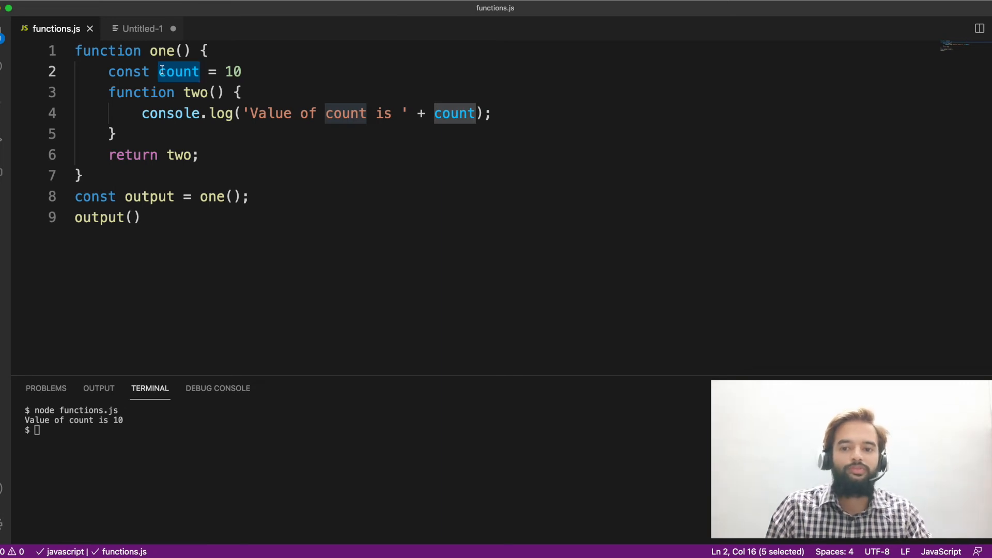
left_click(143, 28)
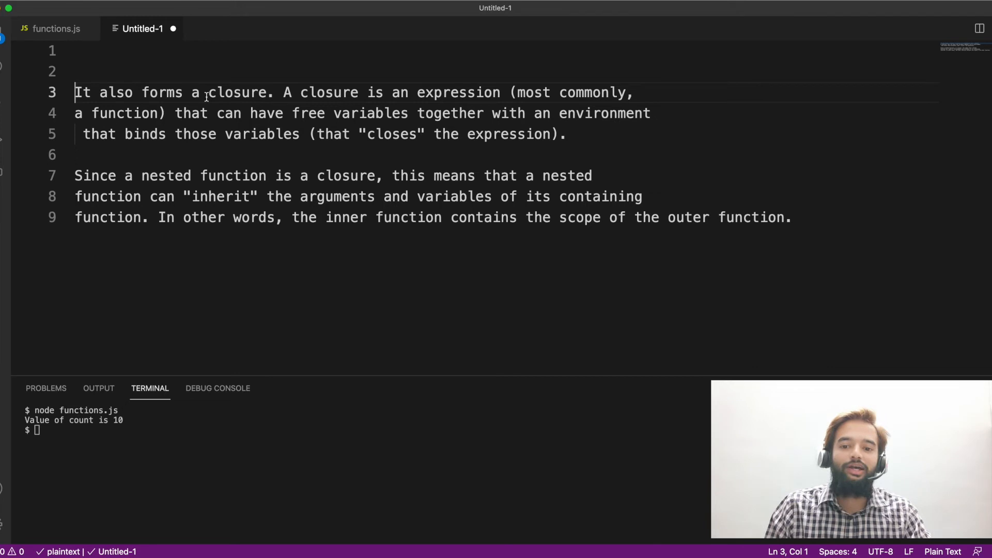
Delete 'It also forms a closure.', highlight the 'In other words' sentence, and return to functions.js
left_click_drag(74, 92, 280, 92)
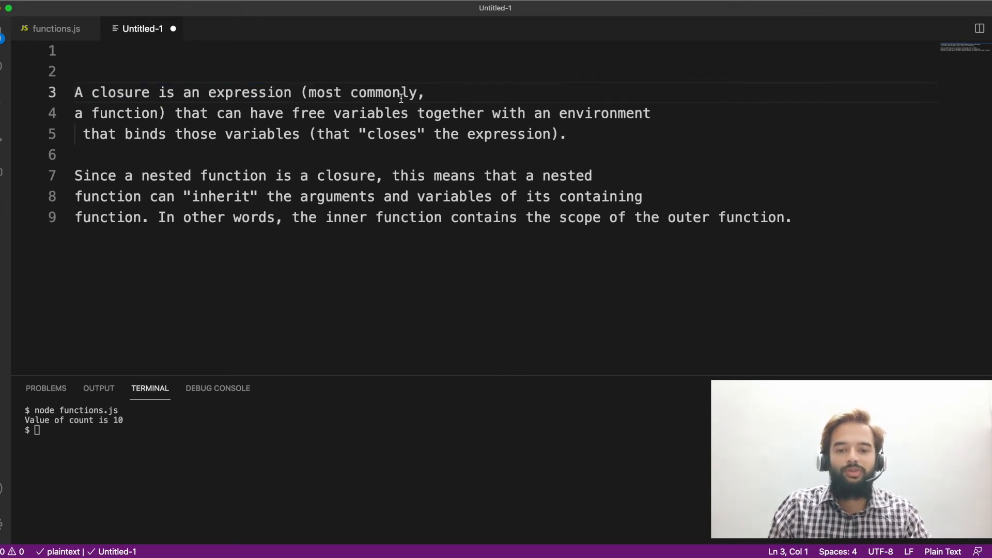
mouse_move(326, 119)
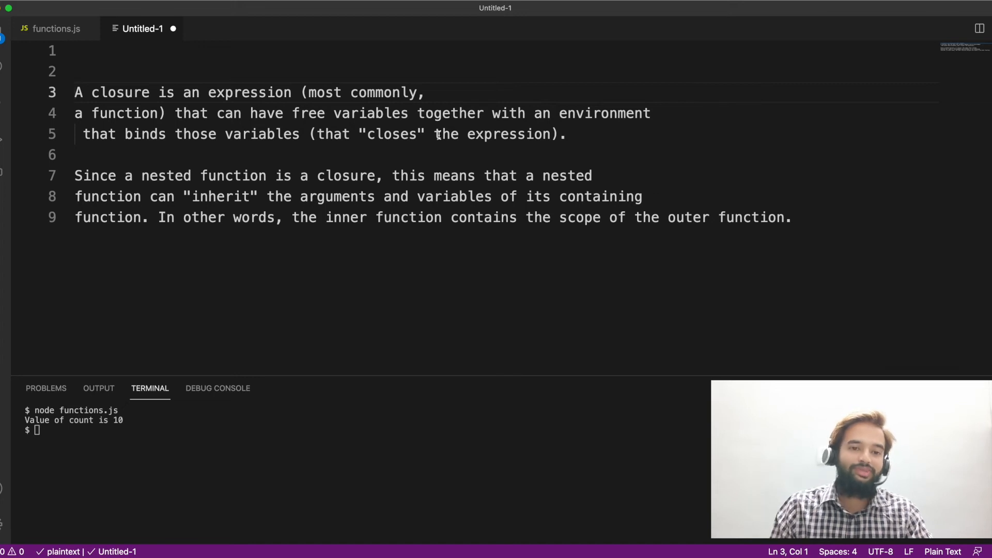
mouse_move(380, 164)
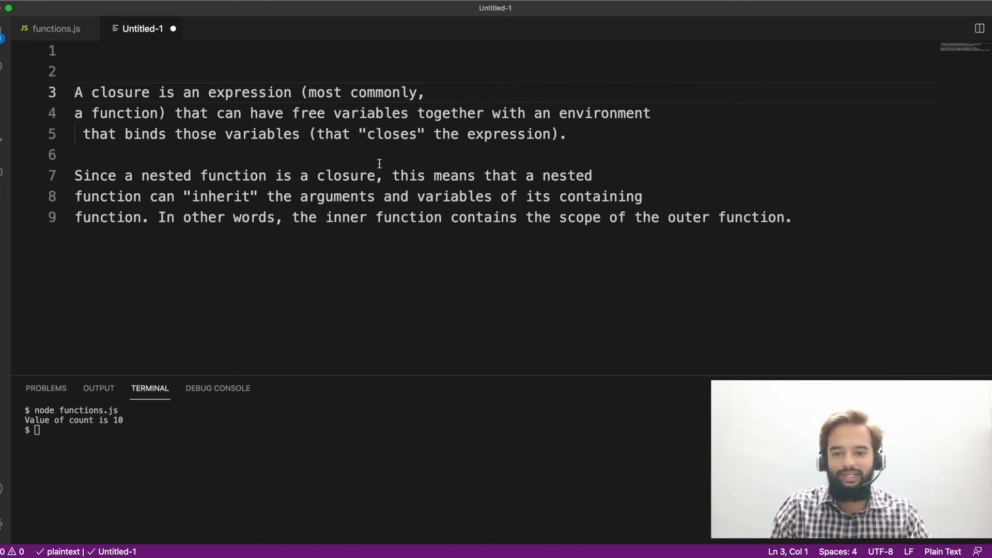
mouse_move(309, 202)
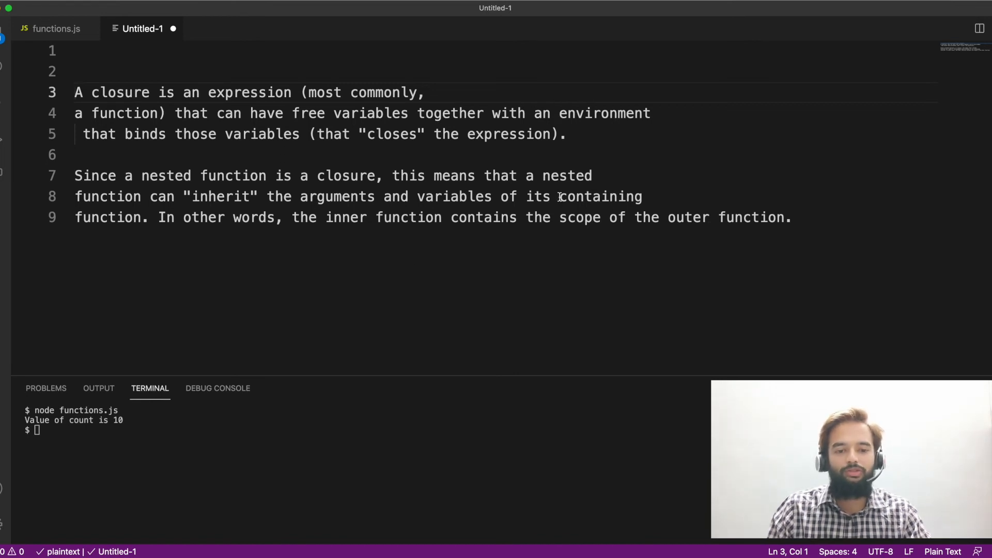
double_click(165, 217)
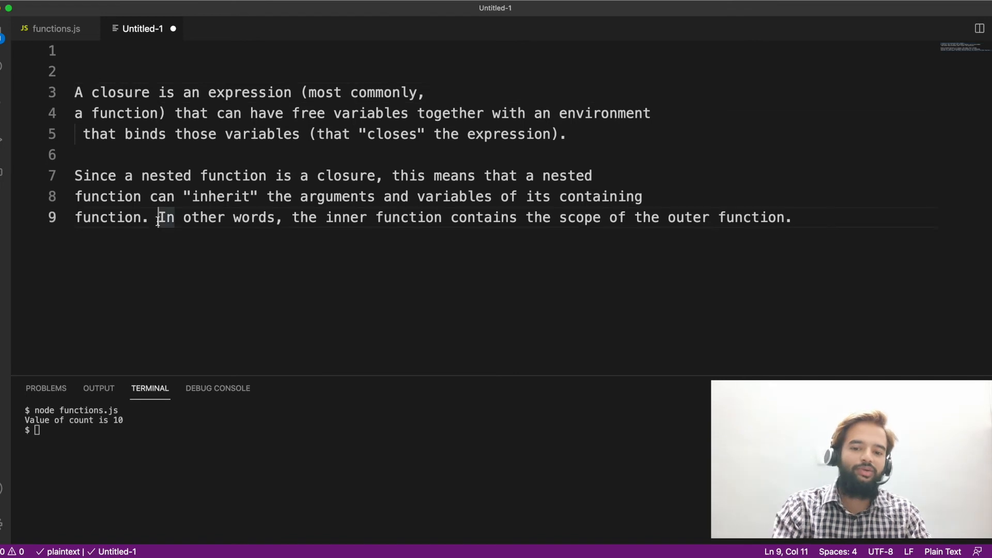
left_click_drag(159, 216, 790, 217)
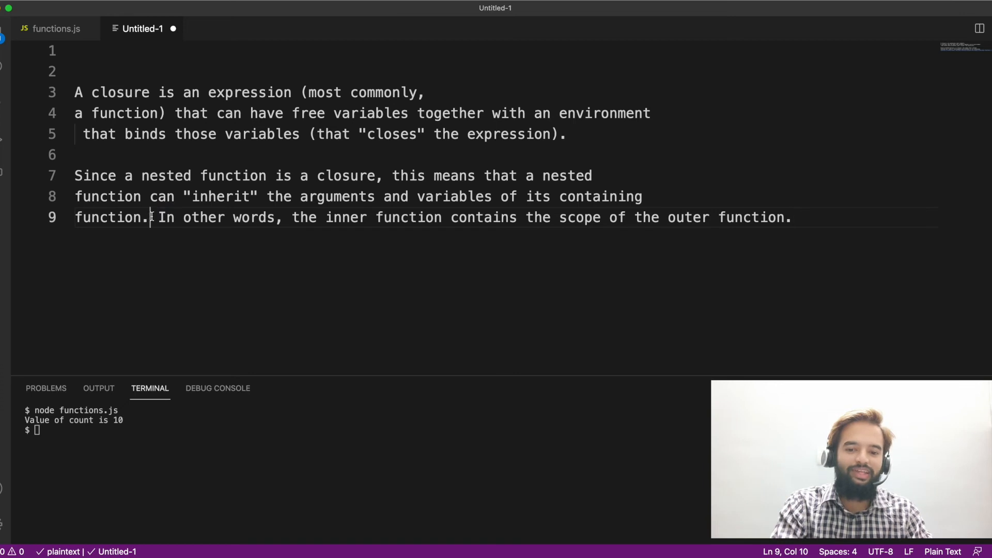
mouse_move(347, 223)
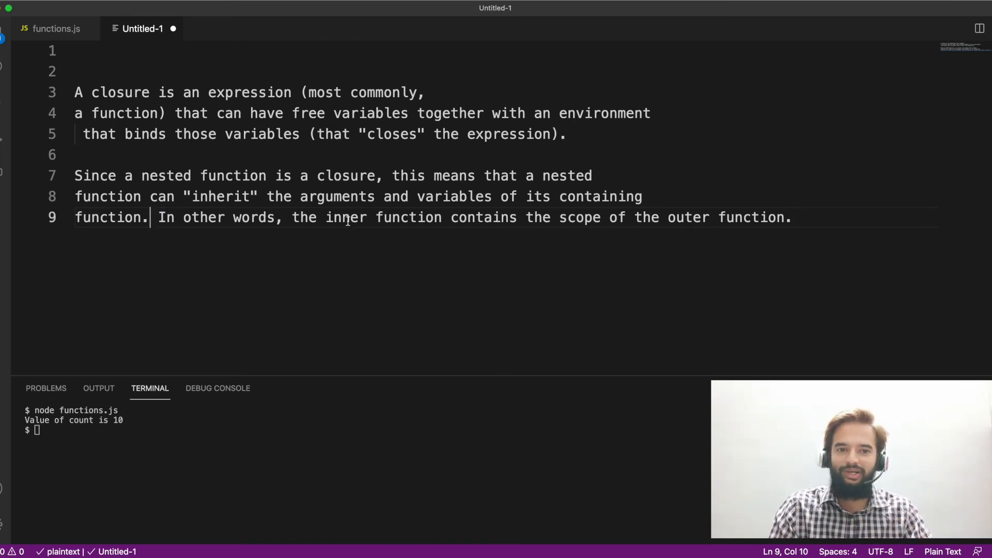
left_click(57, 29)
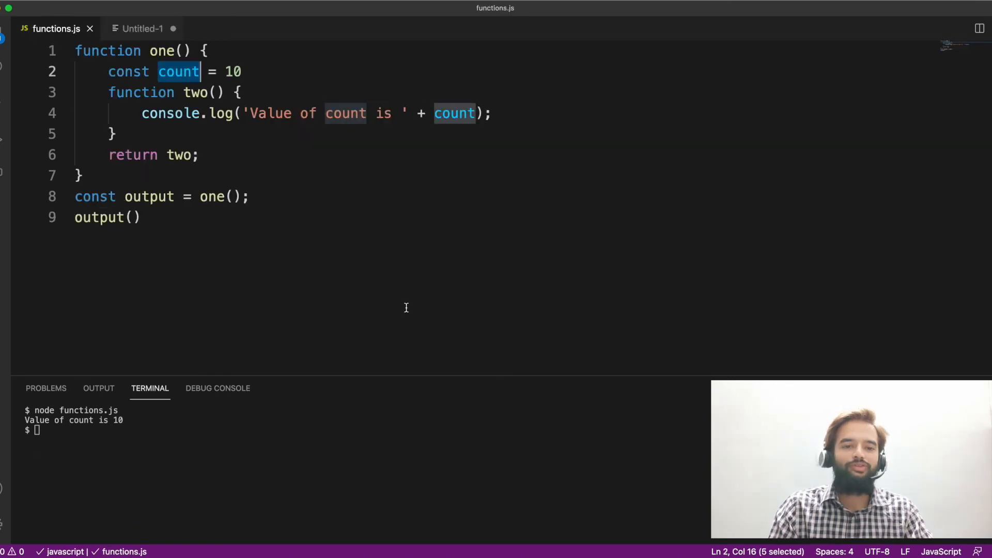